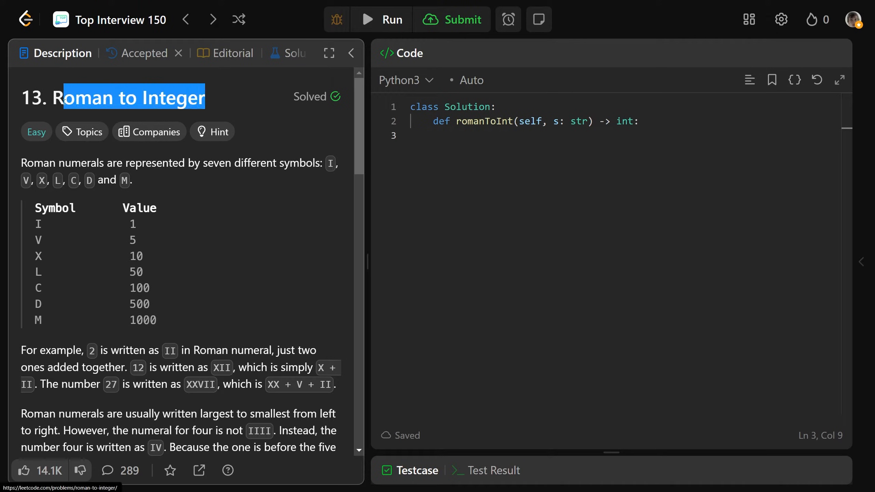
Highlight the Roman to Integer title and the largest-to-smallest ordering rule in the description.
triple_click(111, 98)
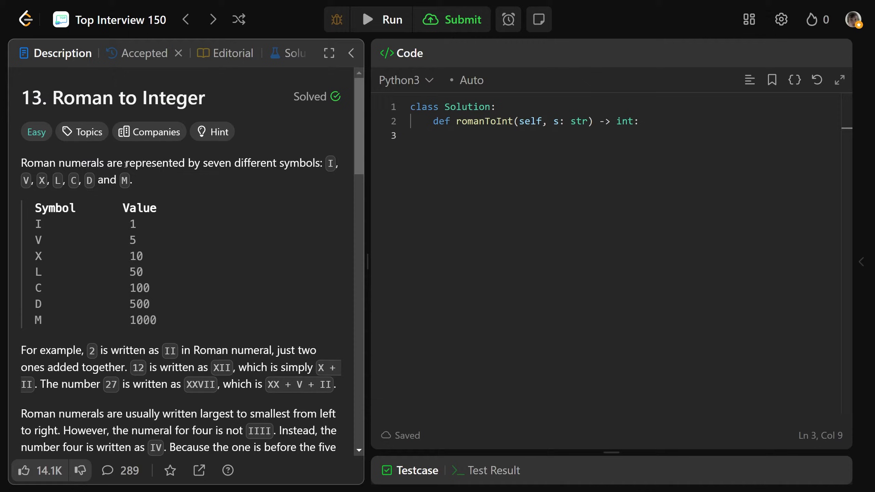
drag(126, 163, 321, 163)
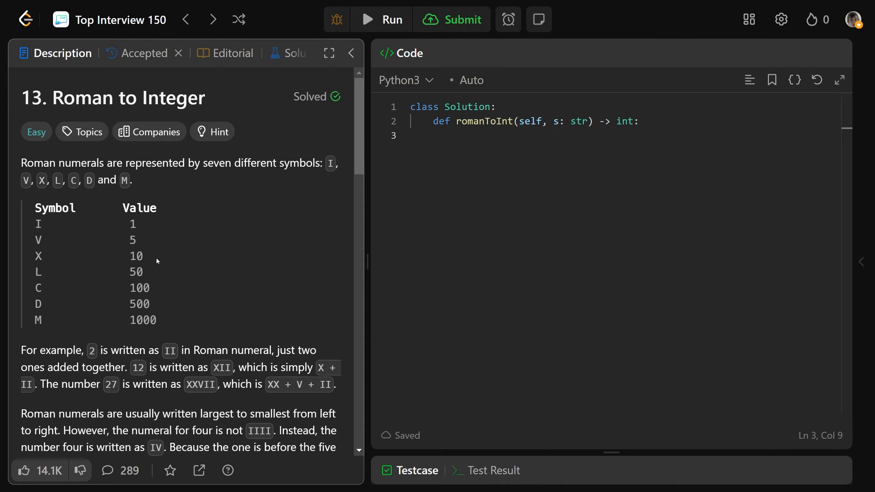
scroll(down, 3)
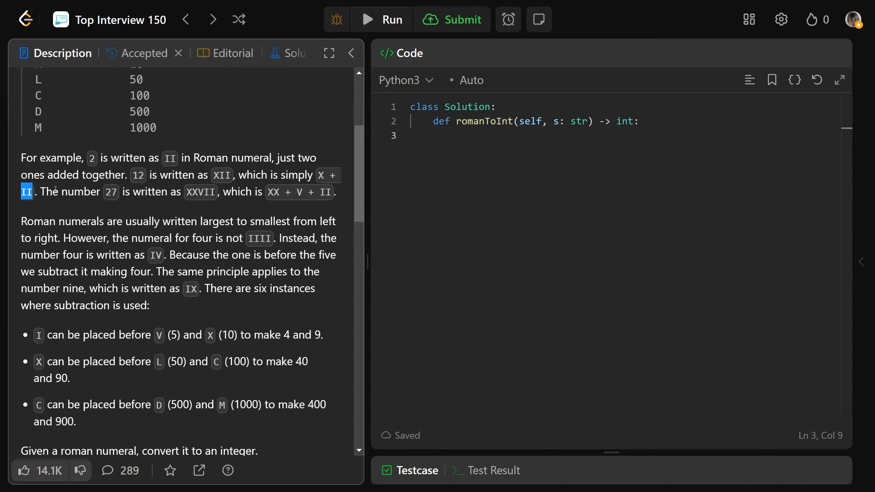
scroll(down, 3)
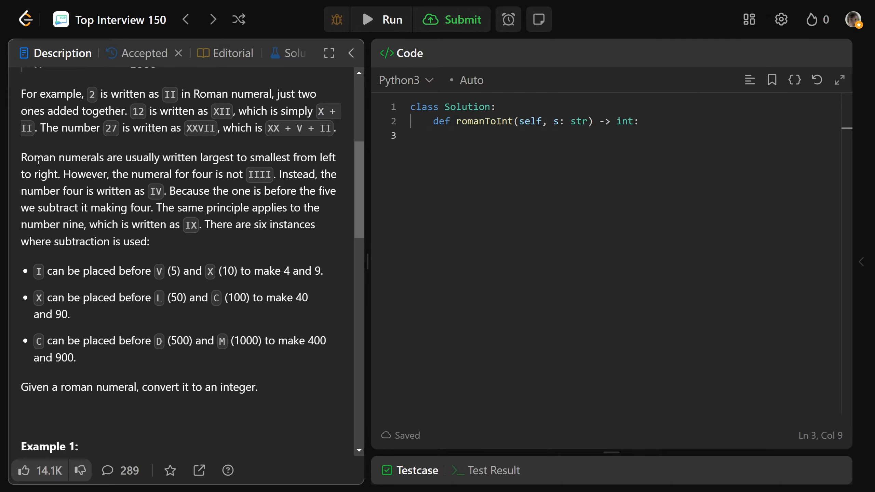
drag(125, 157, 225, 157)
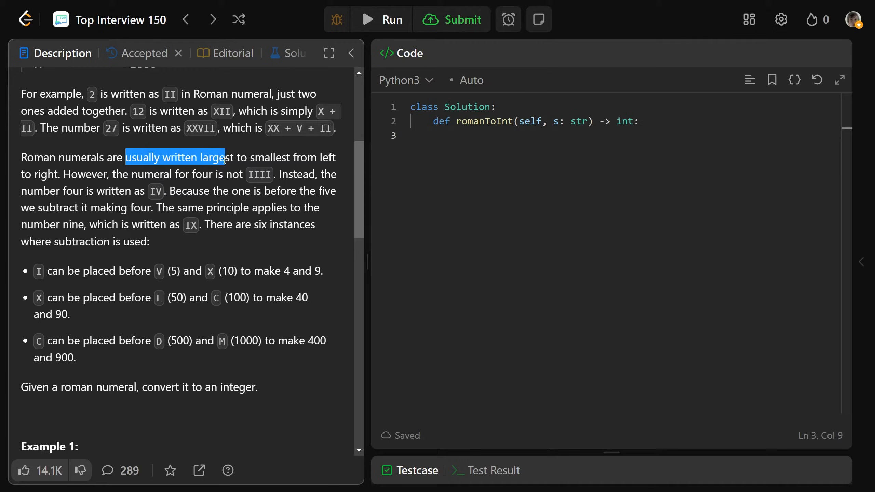
click(189, 141)
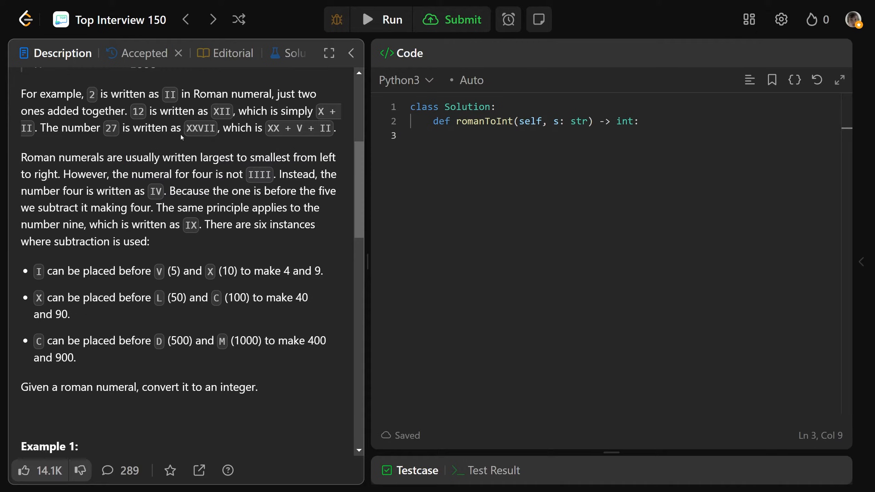
mouse_move(257, 159)
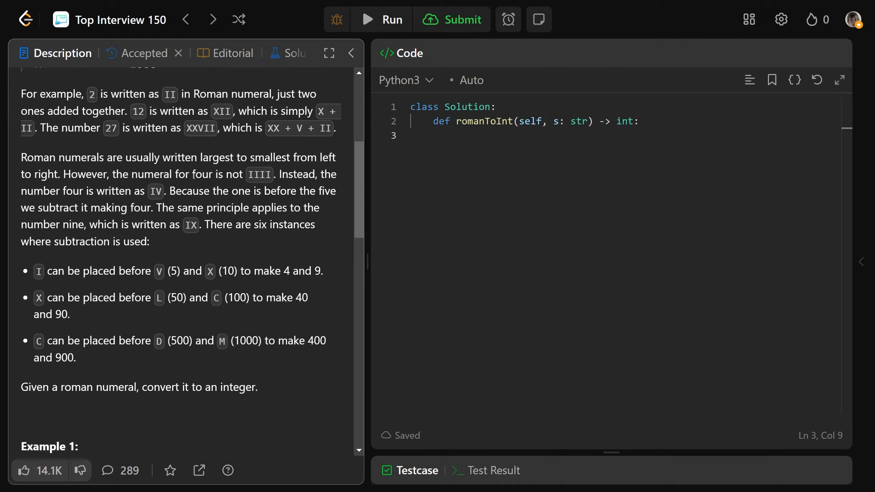
Read through the subtraction cases, highlighting phrases and moving down to the examples.
drag(191, 174, 273, 174)
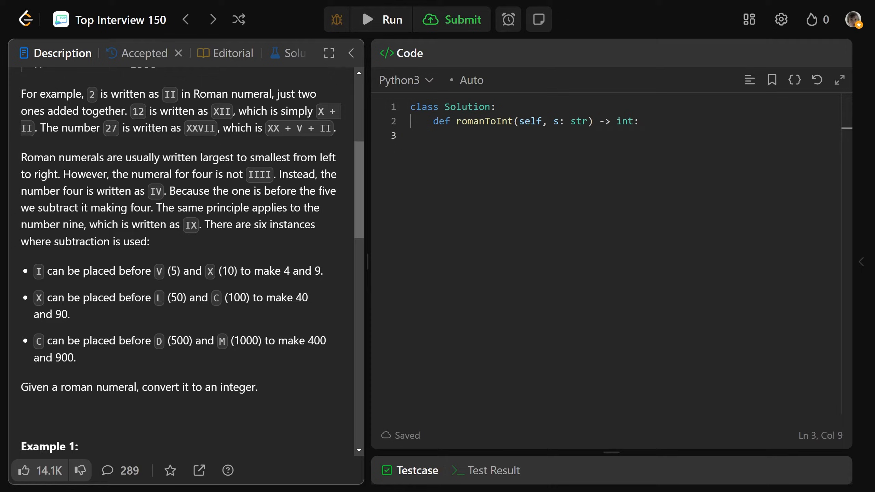
drag(266, 191, 336, 191)
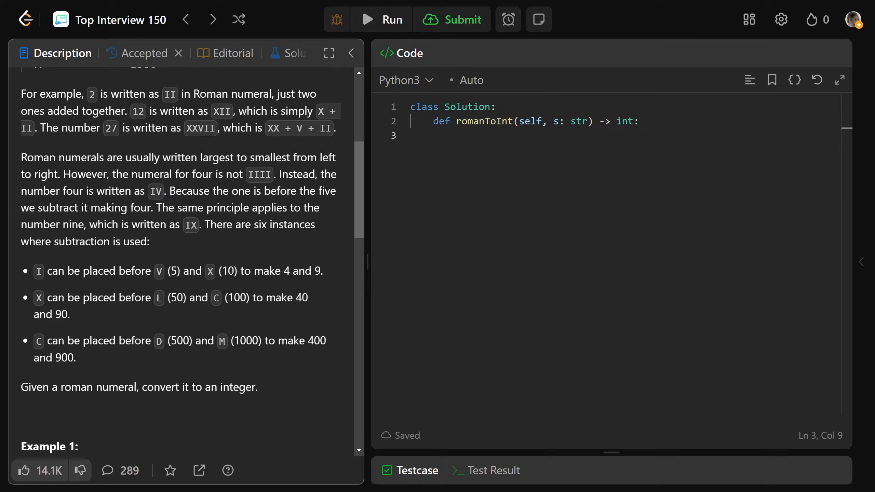
double_click(134, 207)
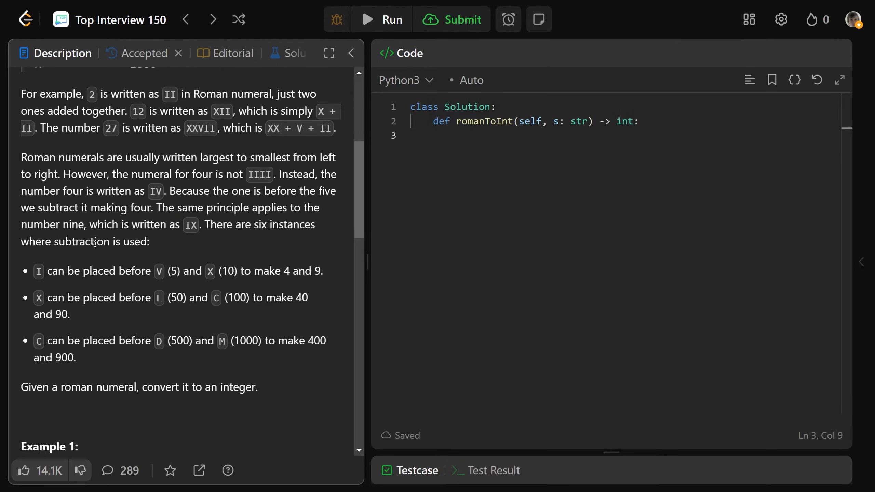
scroll(down, 3)
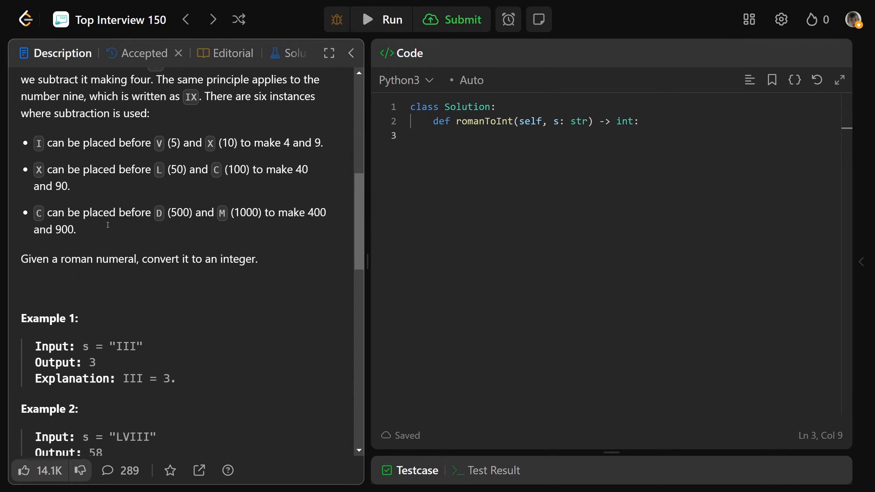
scroll(down, 3)
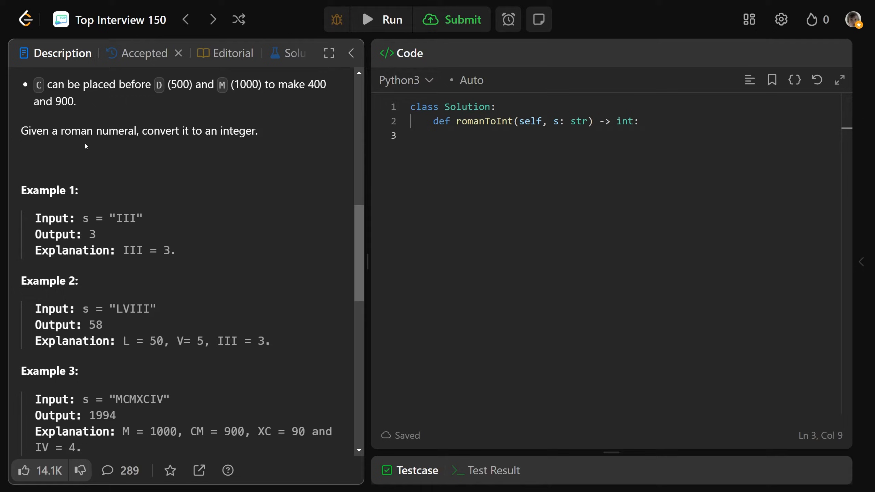
mouse_move(208, 144)
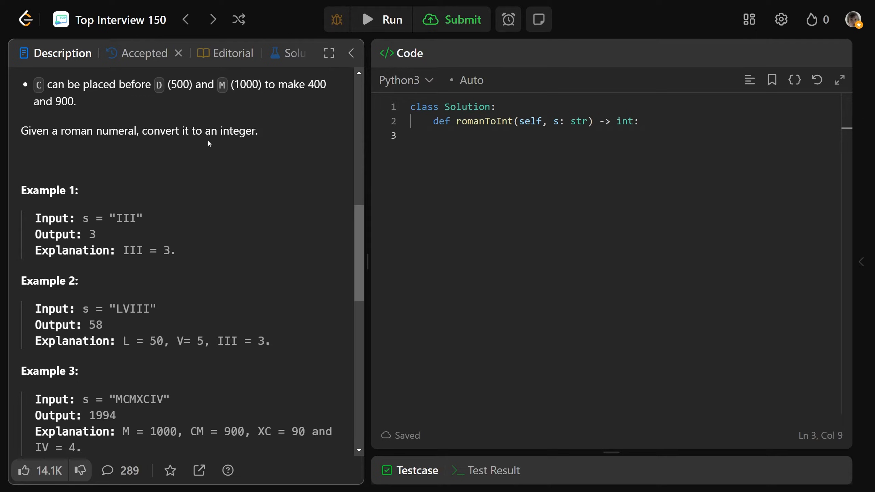
mouse_move(121, 219)
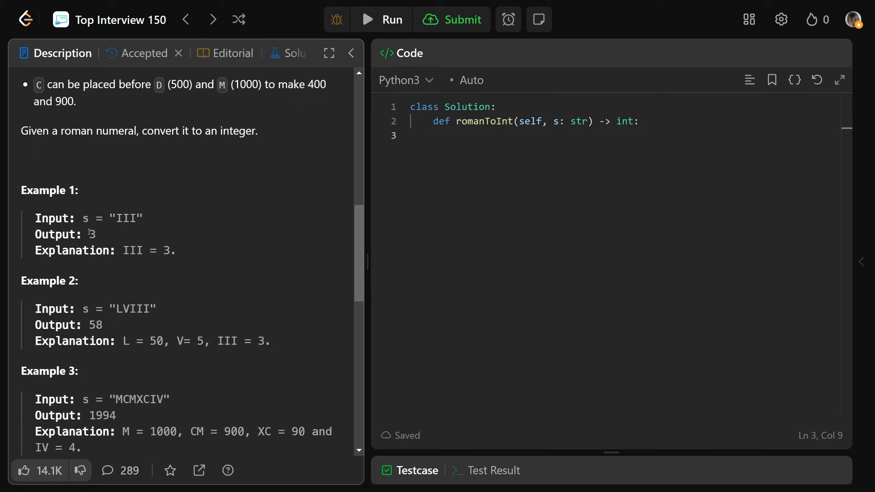
scroll(down, 3)
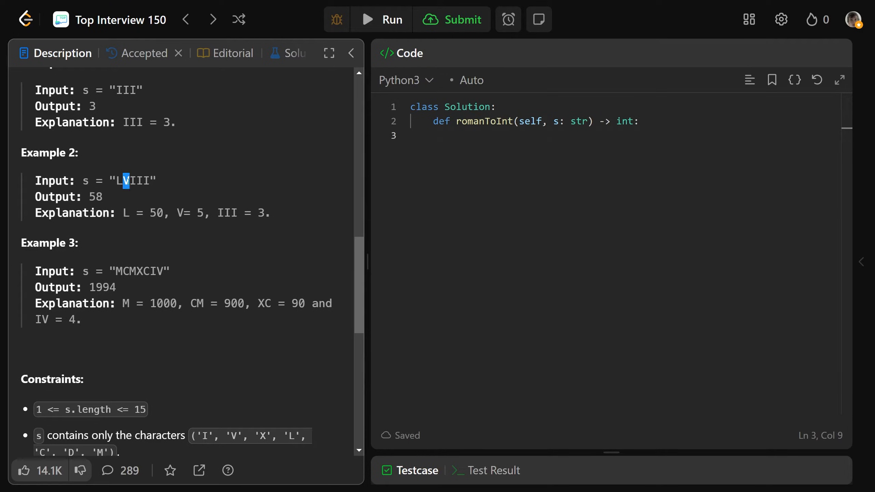
Highlight the V in the LVIII example and the IV ending of MCMXCIV.
double_click(95, 197)
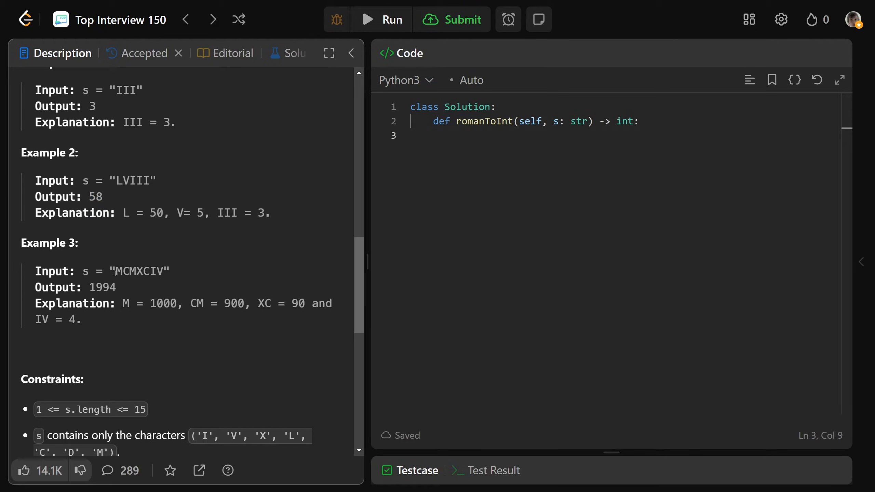
double_click(130, 272)
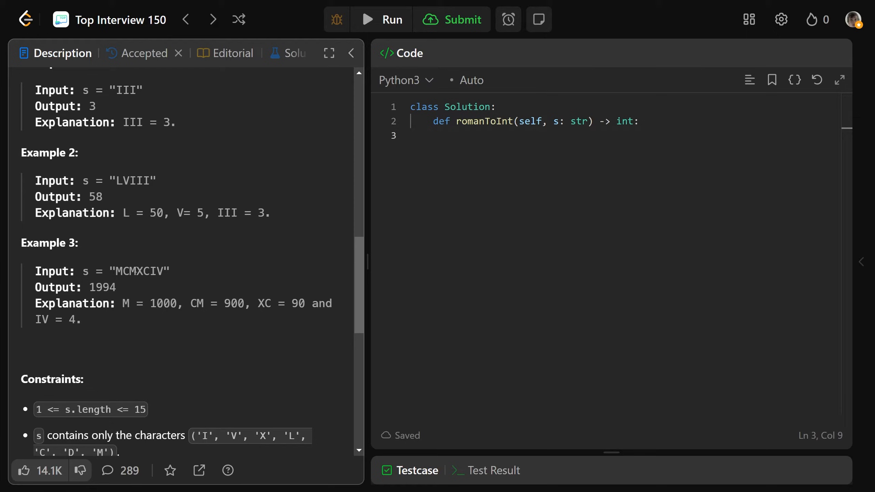
double_click(124, 272)
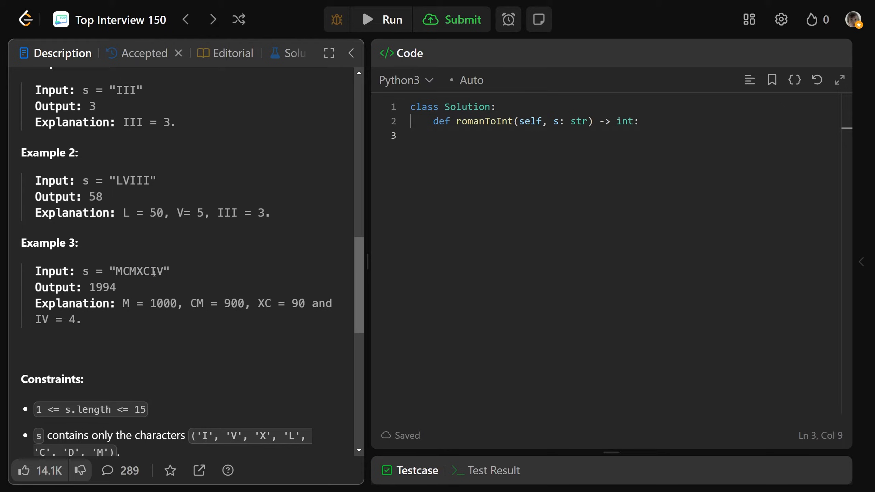
double_click(158, 273)
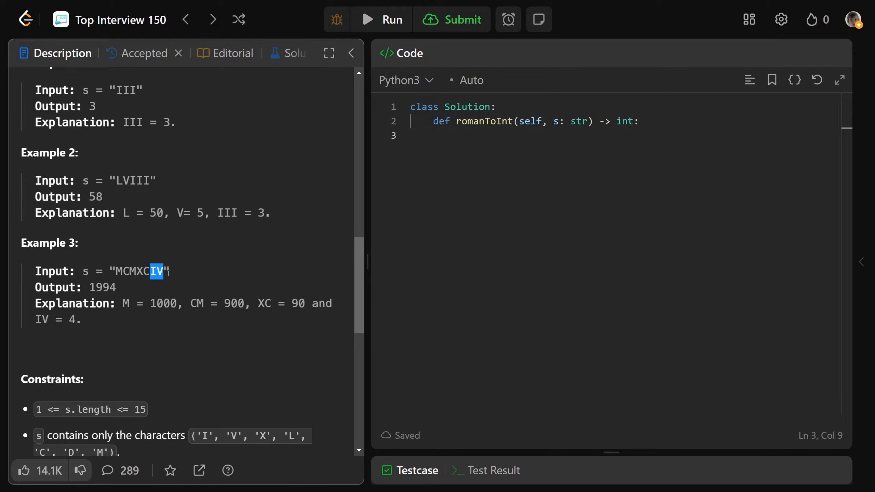
double_click(102, 287)
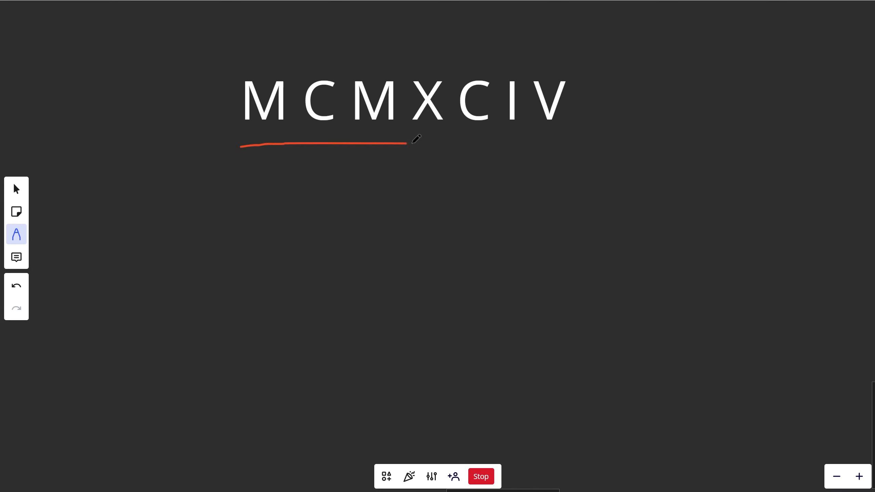
On the whiteboard, underline the first M of MCMXCIV and then clear the sketches around it.
click(16, 285)
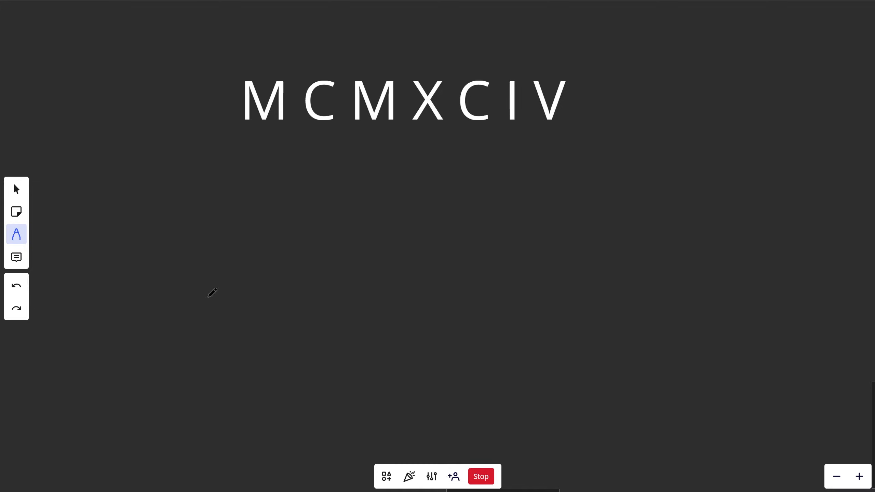
mouse_move(163, 335)
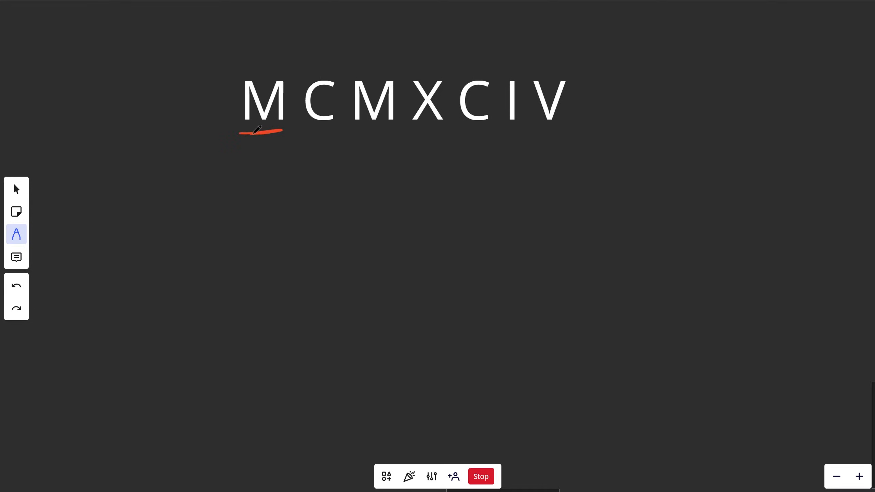
drag(257, 131, 296, 136)
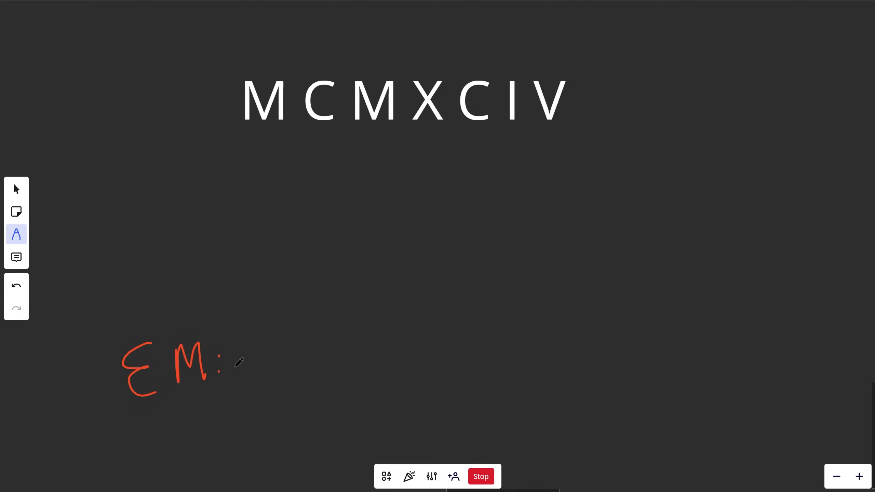
click(17, 189)
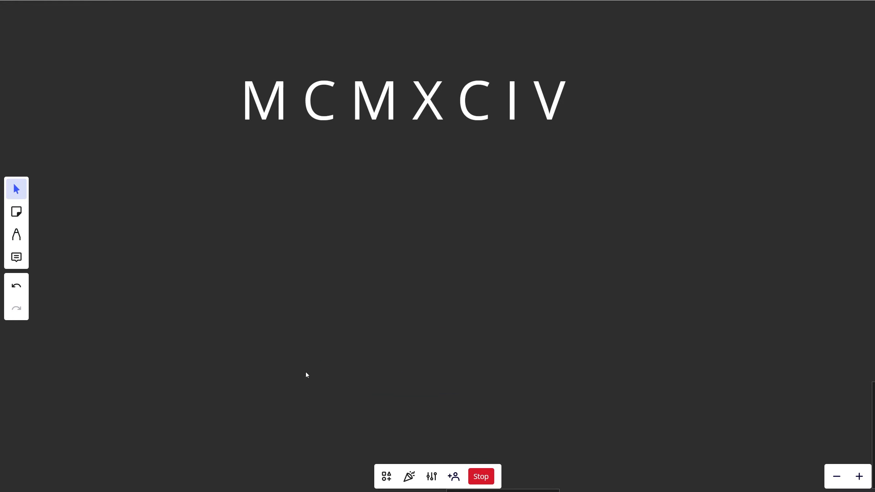
mouse_move(323, 366)
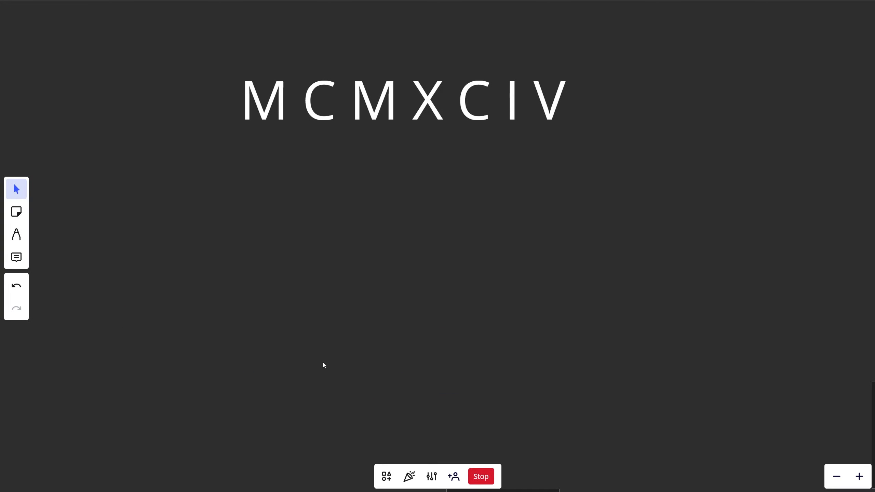
Draw the i marker under M, a > sign between M and C, and write Summ = 1000.
click(16, 234)
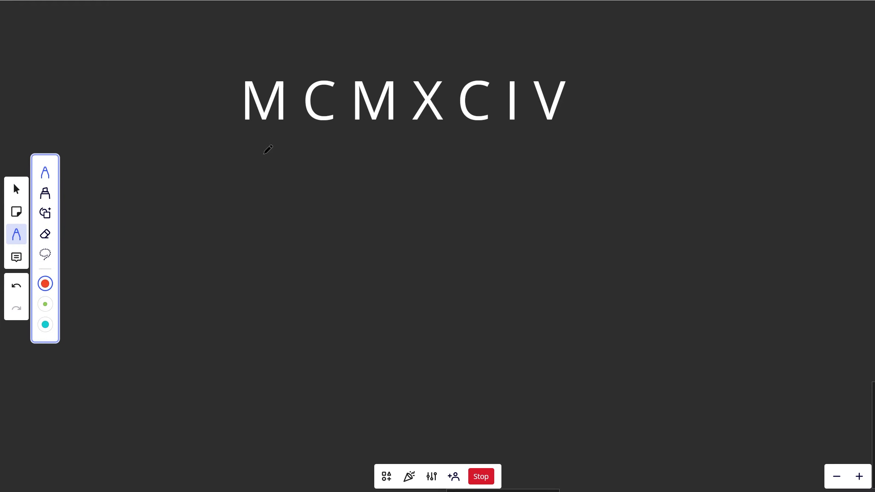
drag(262, 135, 262, 163)
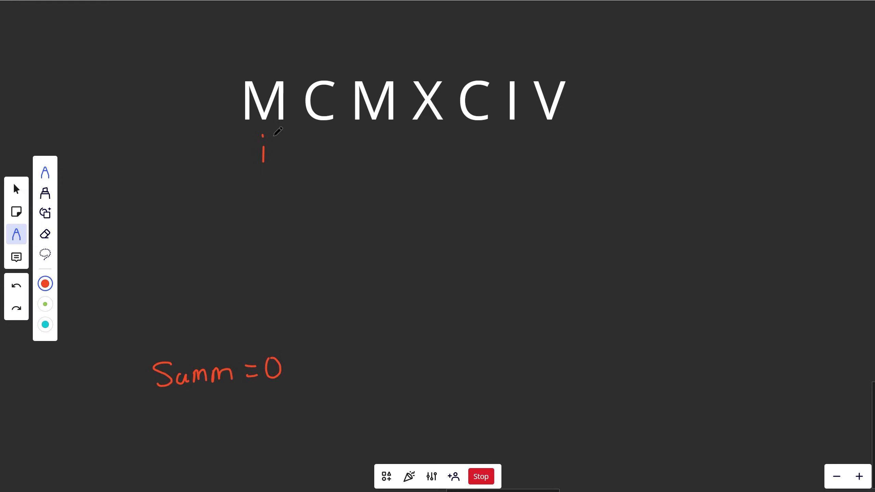
mouse_move(275, 114)
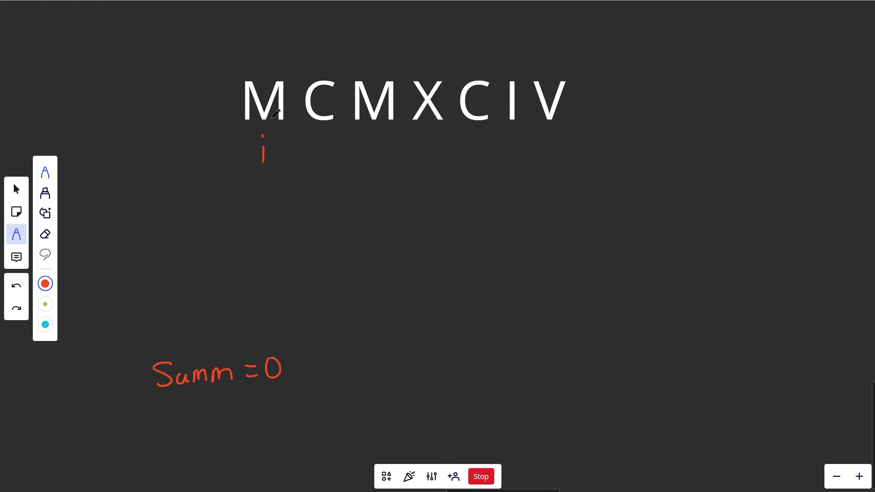
mouse_move(299, 120)
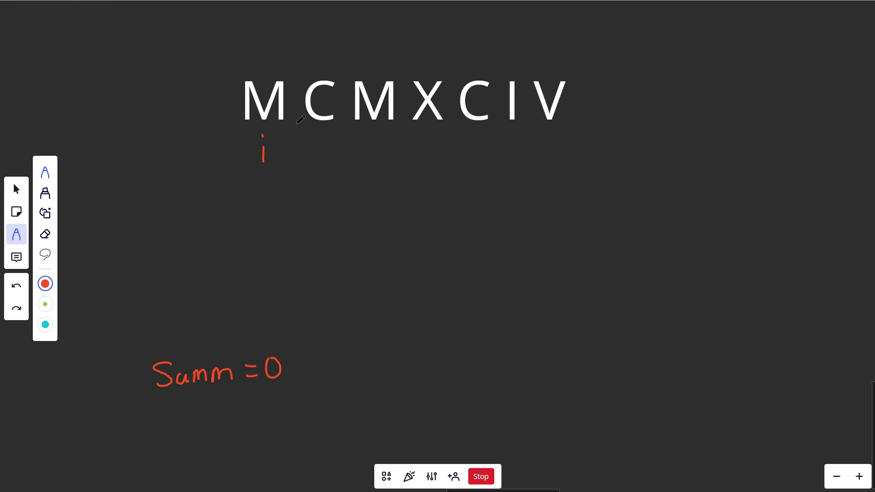
drag(236, 128, 287, 124)
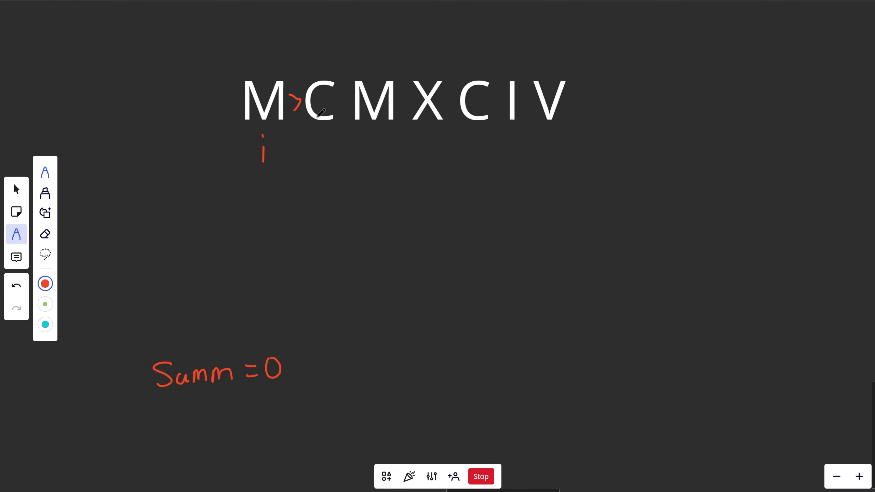
click(17, 284)
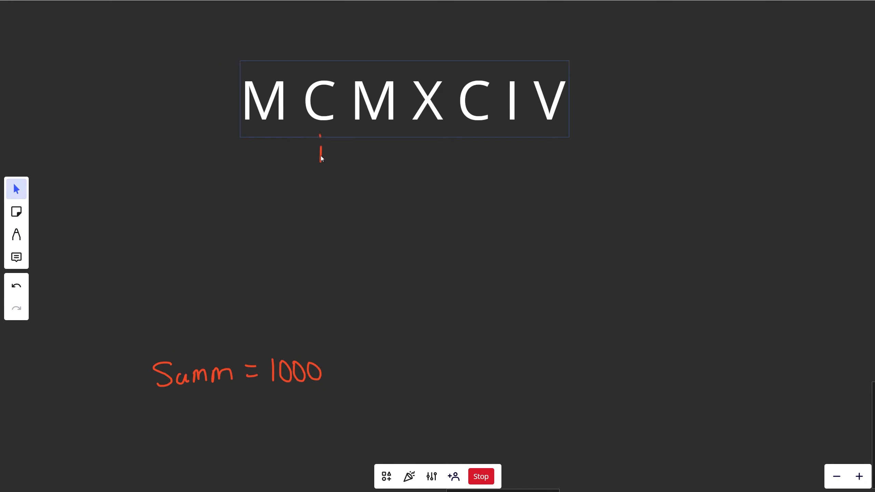
Write 1000-100=900 and 100-10=90, move i along, and update Summ to 1900, 1990, 1994.
click(16, 235)
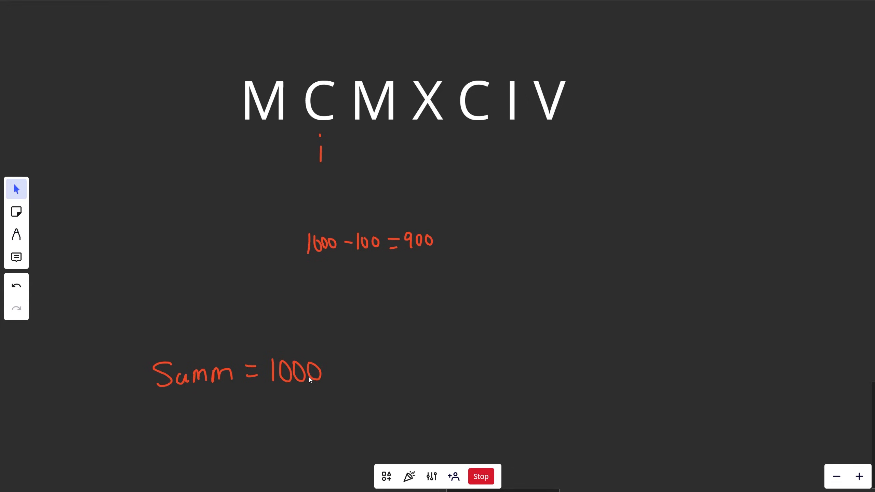
click(17, 233)
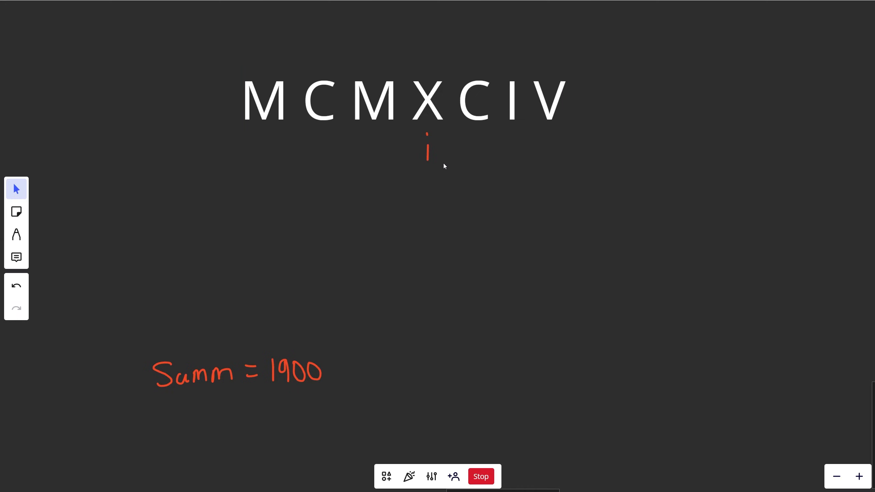
click(17, 235)
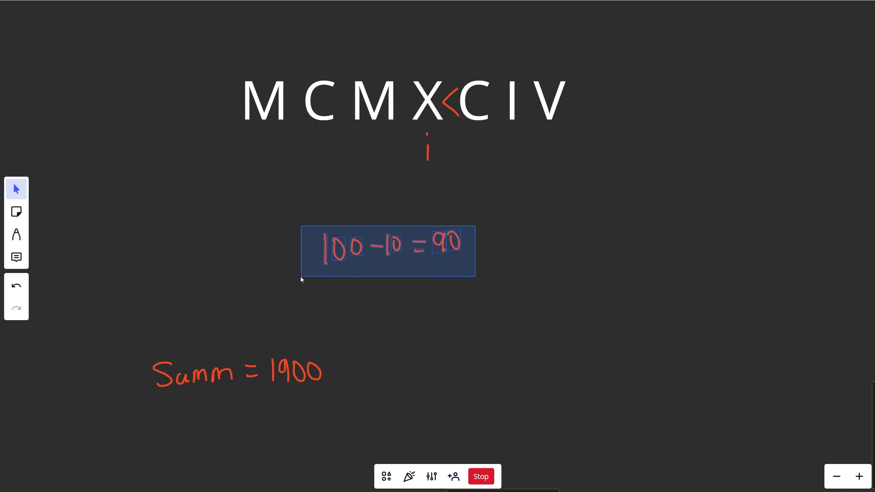
click(16, 234)
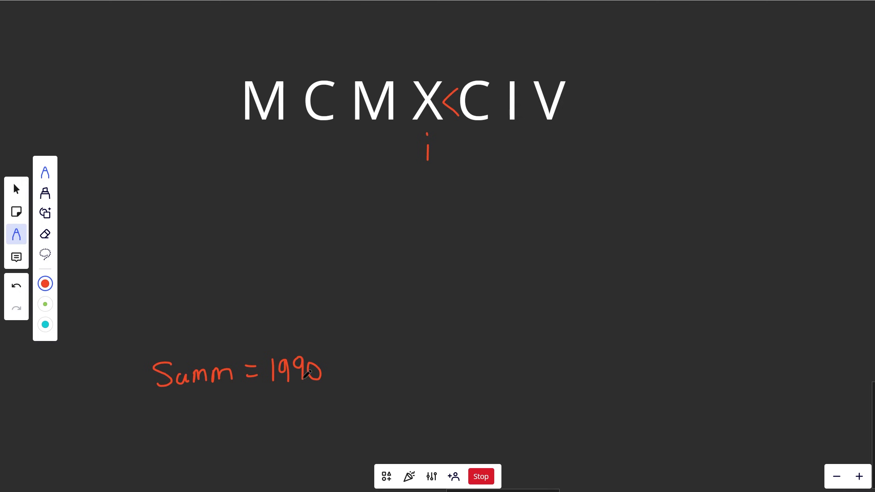
click(16, 190)
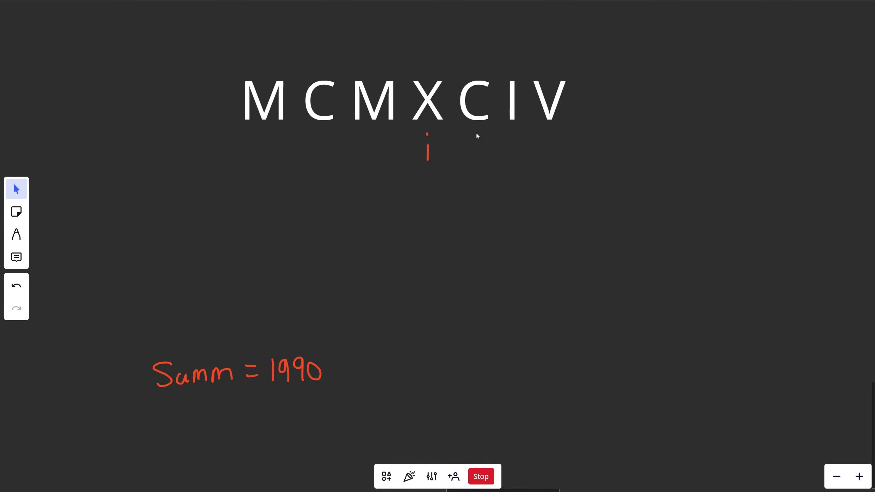
mouse_move(429, 157)
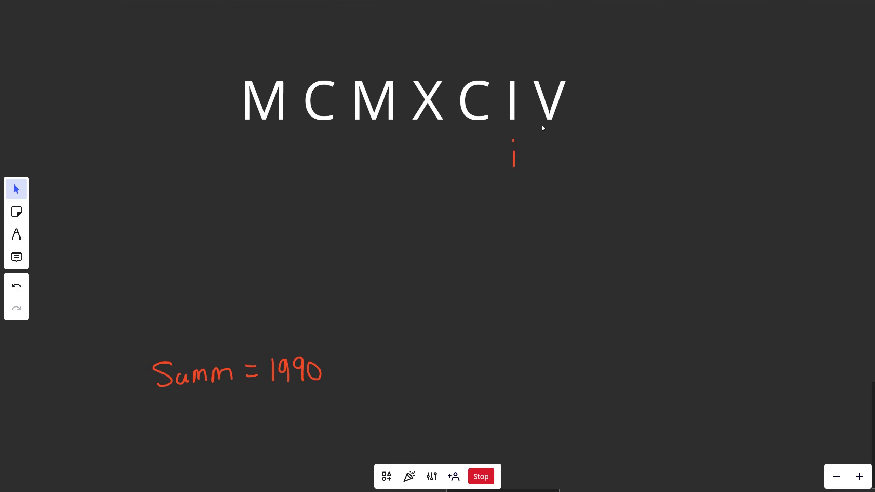
mouse_move(532, 125)
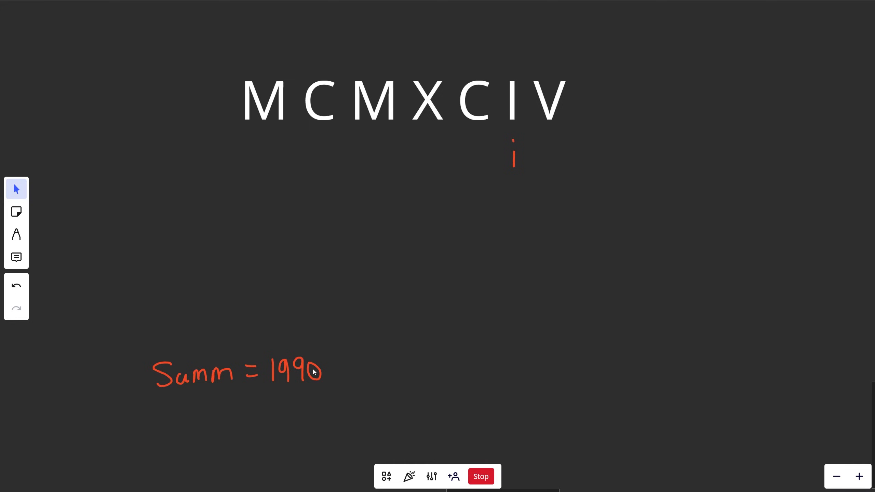
click(17, 234)
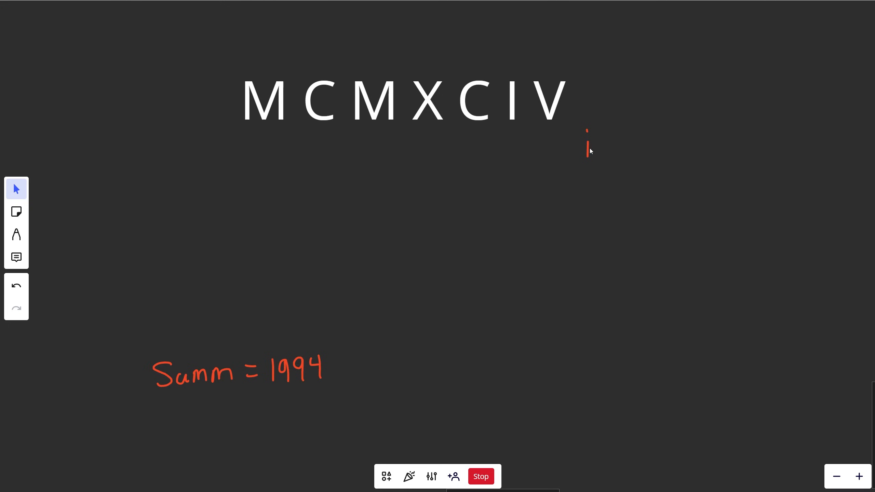
mouse_move(561, 109)
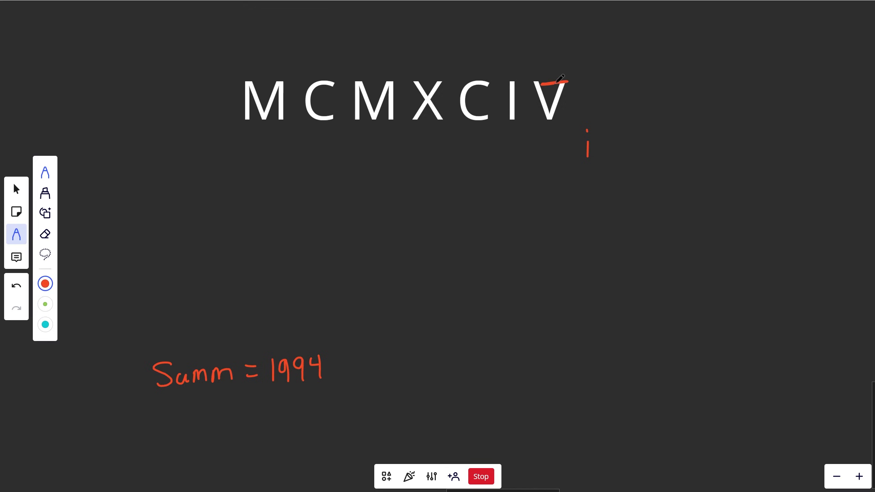
Strike over the final V, move the i marker under it and write i = N-1 below.
click(16, 189)
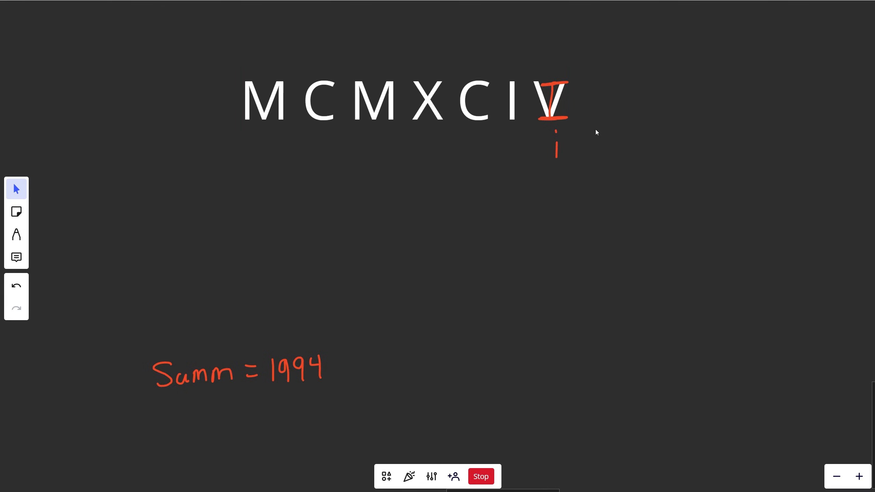
mouse_move(596, 116)
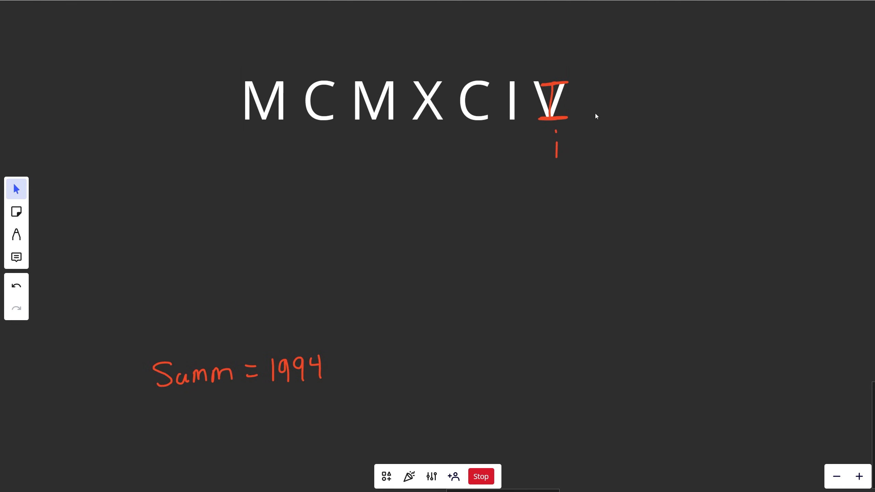
mouse_move(557, 155)
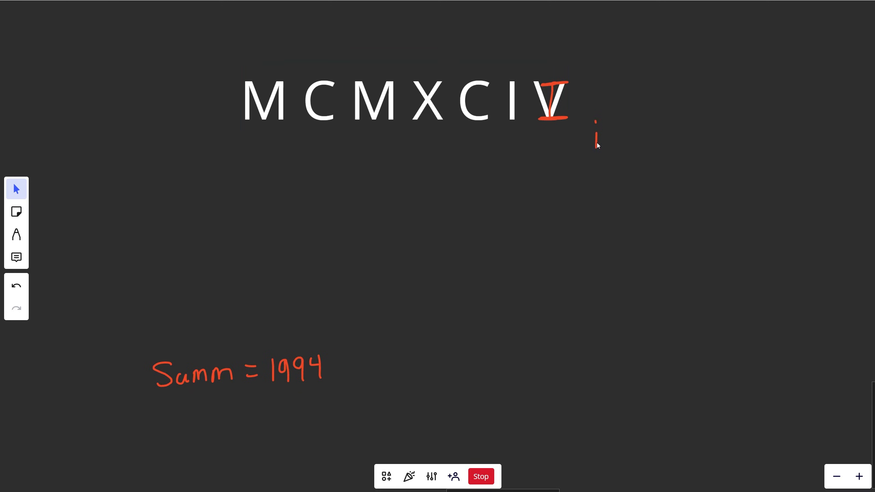
click(16, 235)
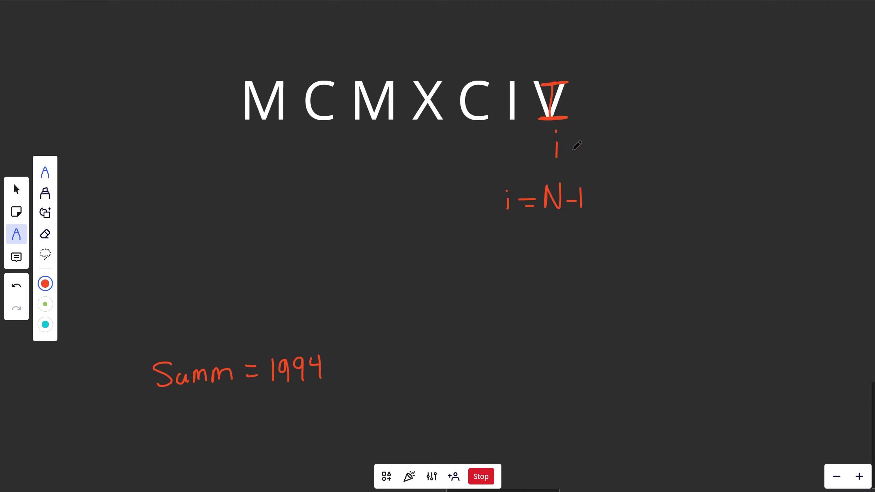
mouse_move(610, 135)
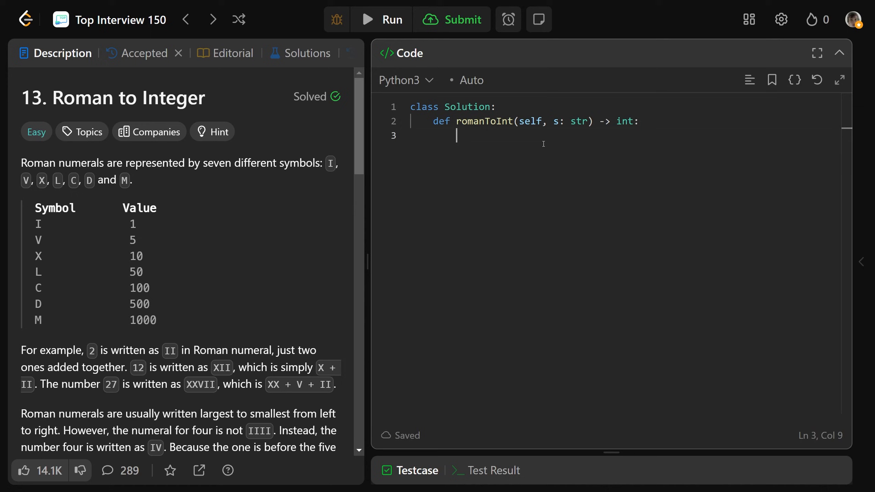
mouse_move(573, 151)
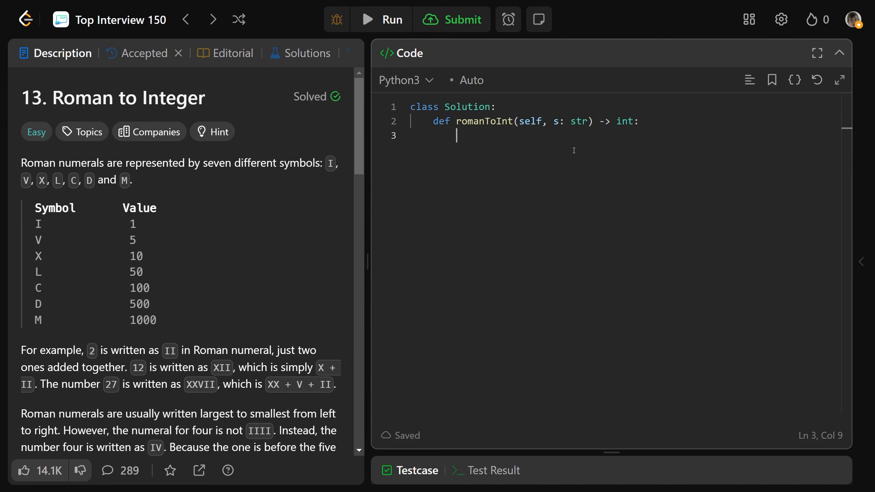
Define the numeral dictionary d with I to M values, then summ = 0, n = len(s), i = 0.
text(d = {'I': 1, 'V':5, 'X':10, 'L':50, 'C':100, 'D': 500, 'M':1000})
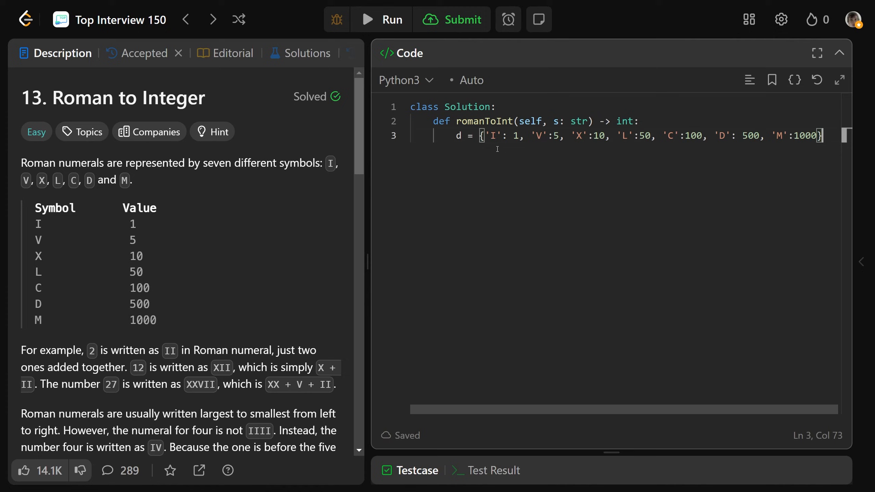
mouse_move(603, 149)
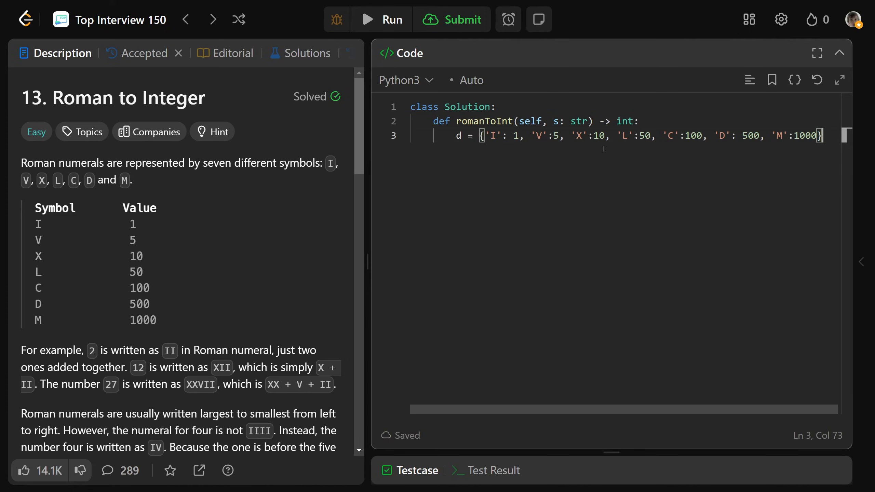
mouse_move(708, 153)
text(summ = 0)
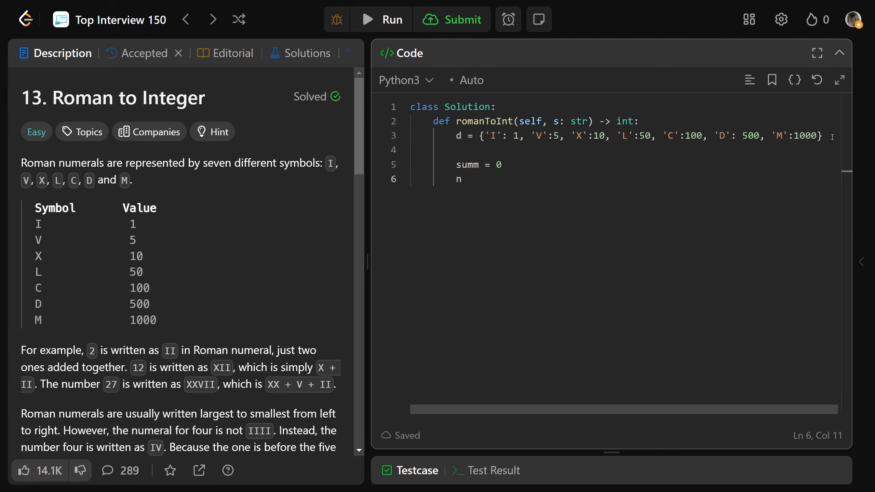
text(= len(s))
text(i = 0)
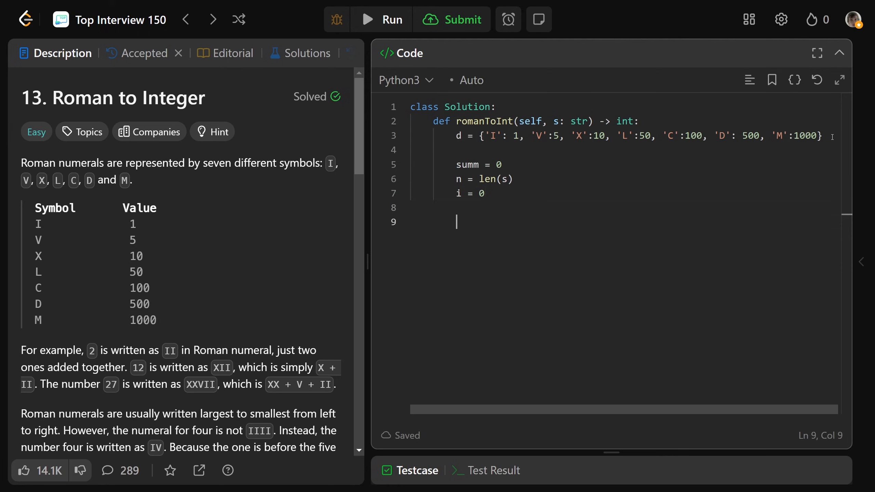
Write while i < n with the condition if i < n - 1 and d[s[i]] < d[s[i+1]]:.
text(while i < n:)
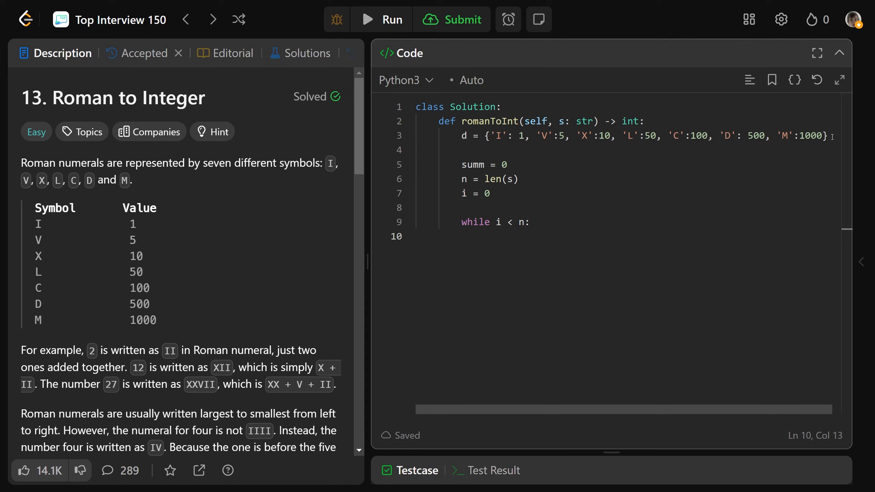
text(if i)
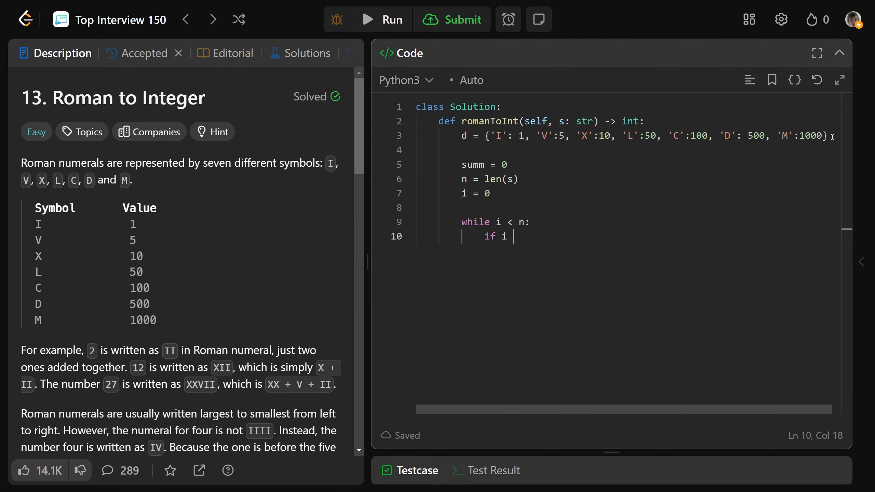
text(< n - 1)
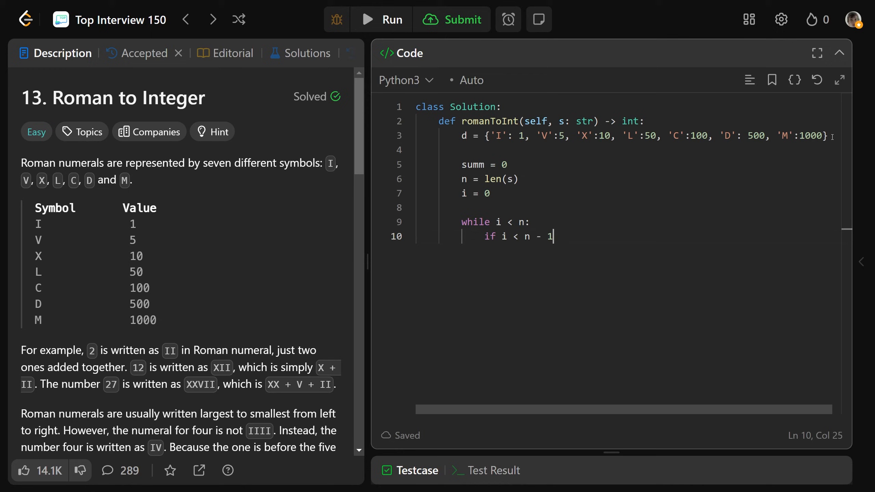
text(and d[s[)
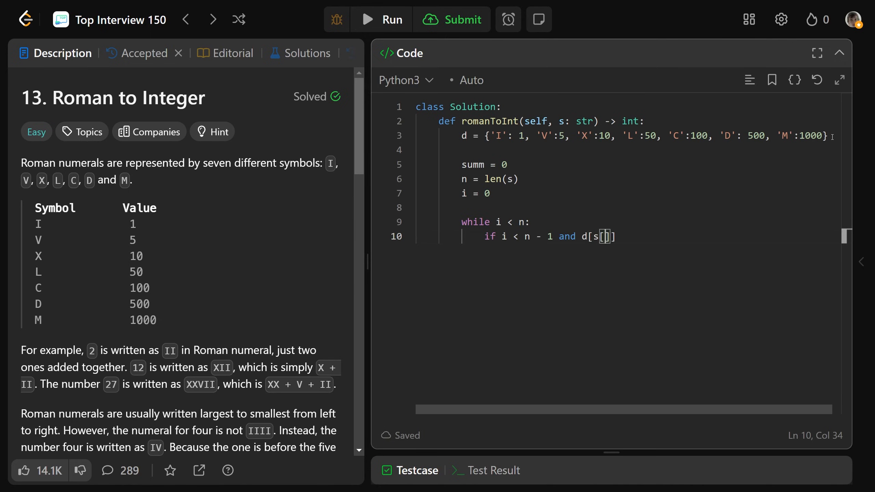
text(i]] <)
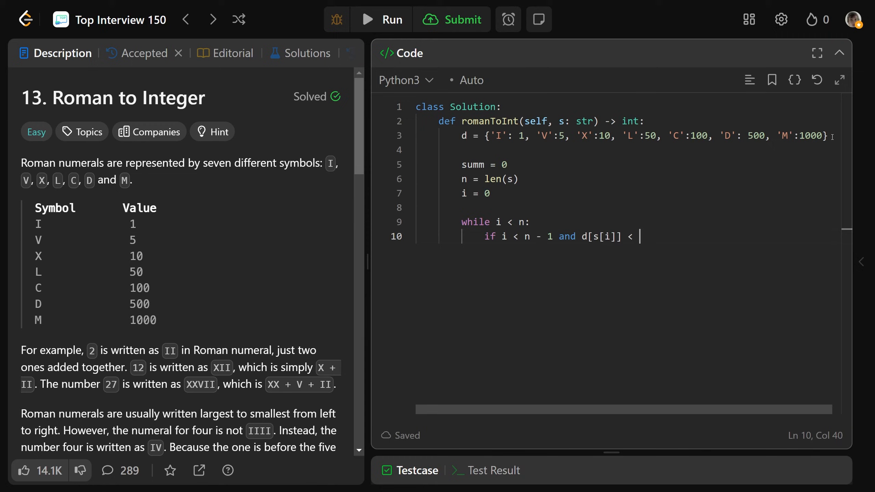
text(d[s[i+1]])
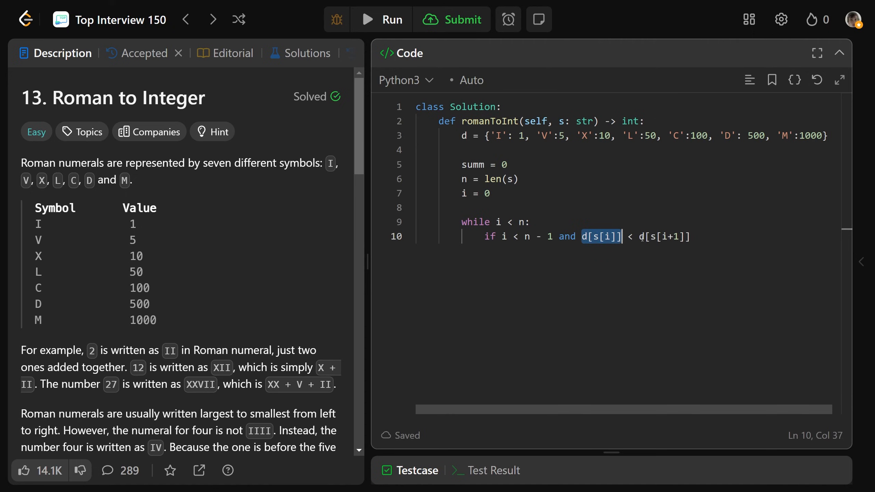
click(692, 237)
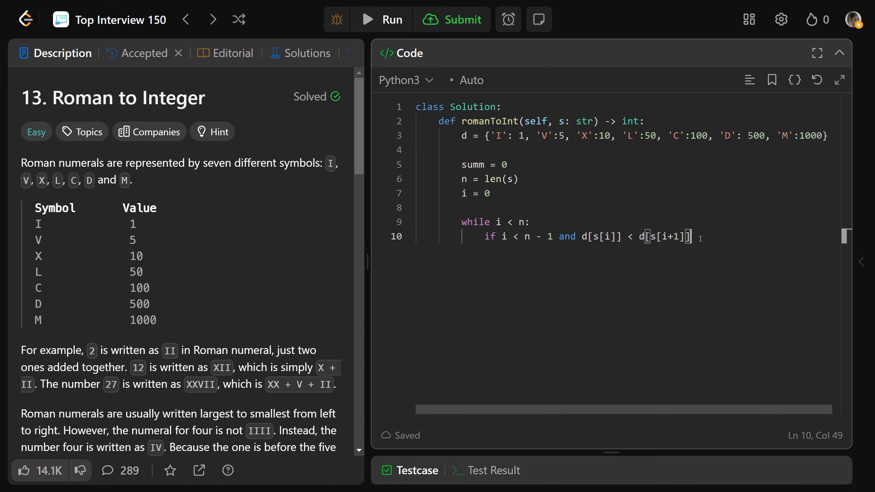
text(:)
text(summ +=)
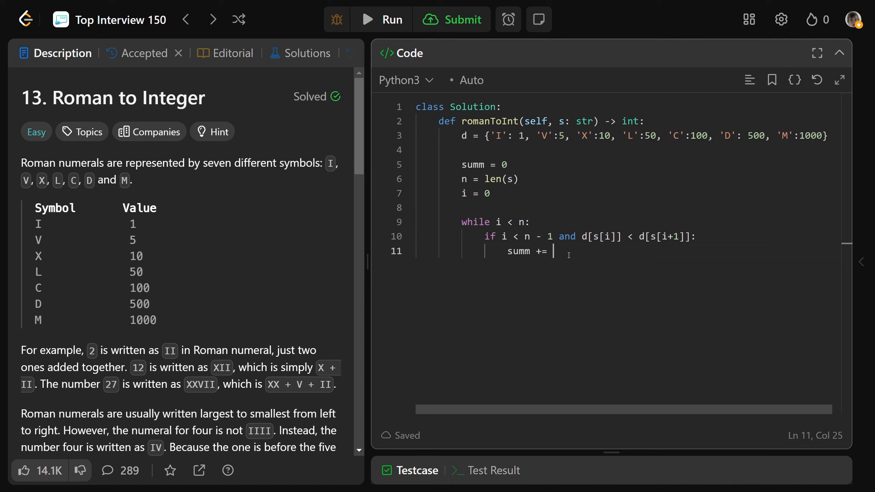
In that branch add summ += d[s[i+1]] - d[s[i]] and start the i increment.
text(d[s[i+1]] -)
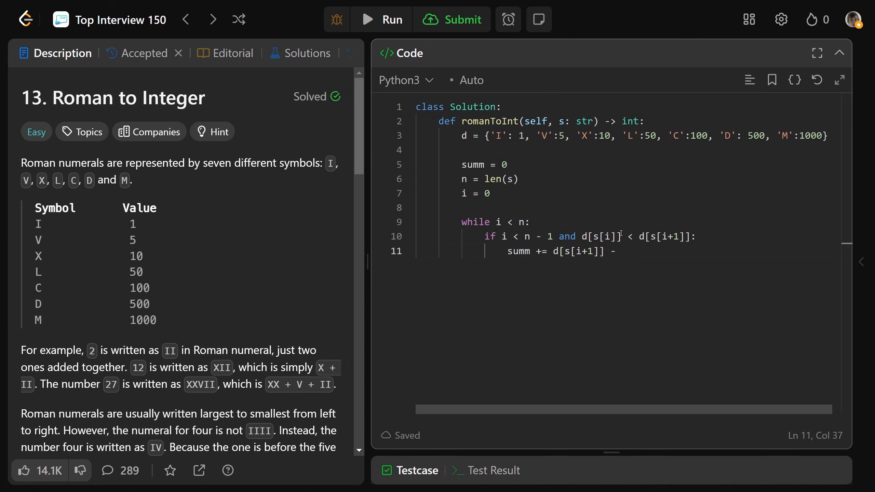
text(d[s[i]])
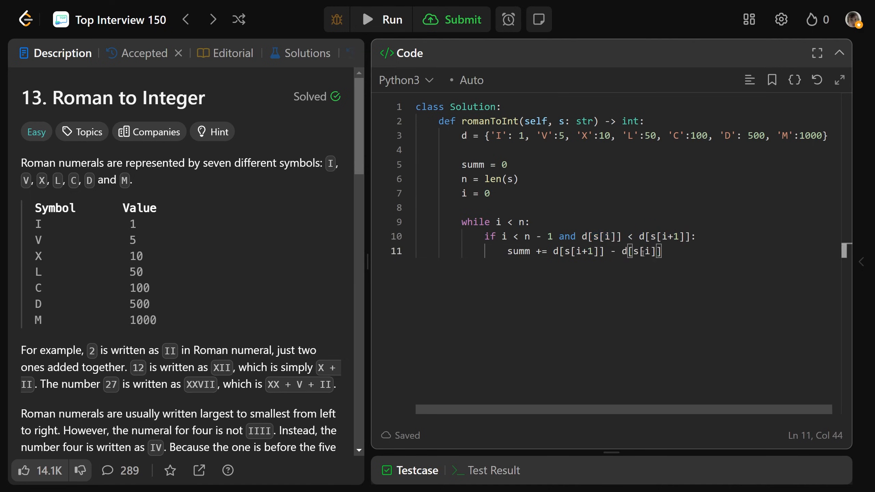
text(i)
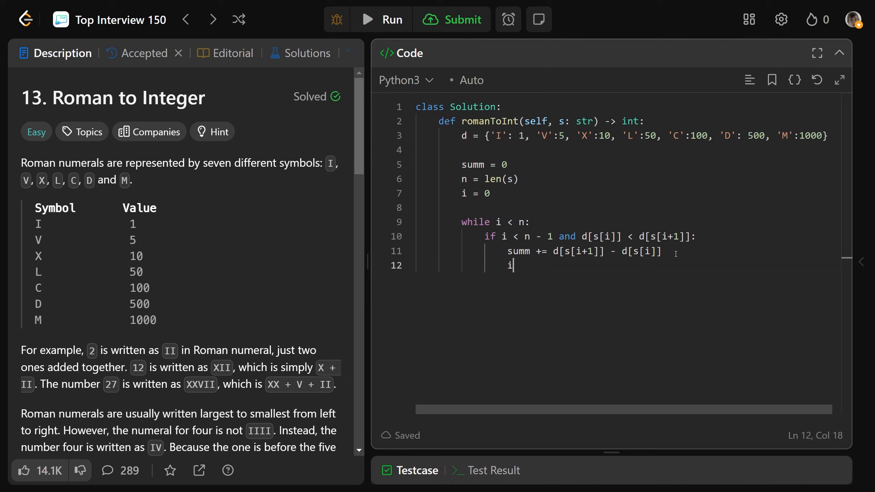
text(+= 2)
text(else:)
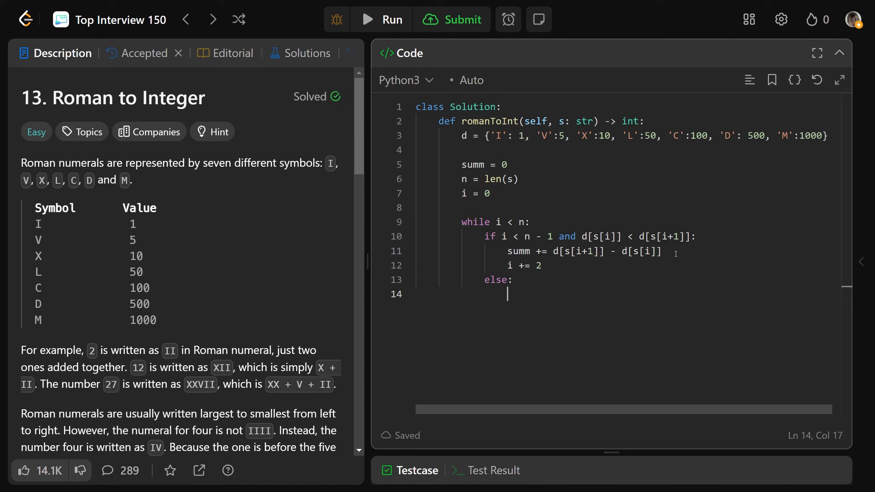
Finish i += 2, add else: summ += d[s[i]], i += 1, and return summ.
text(summ)
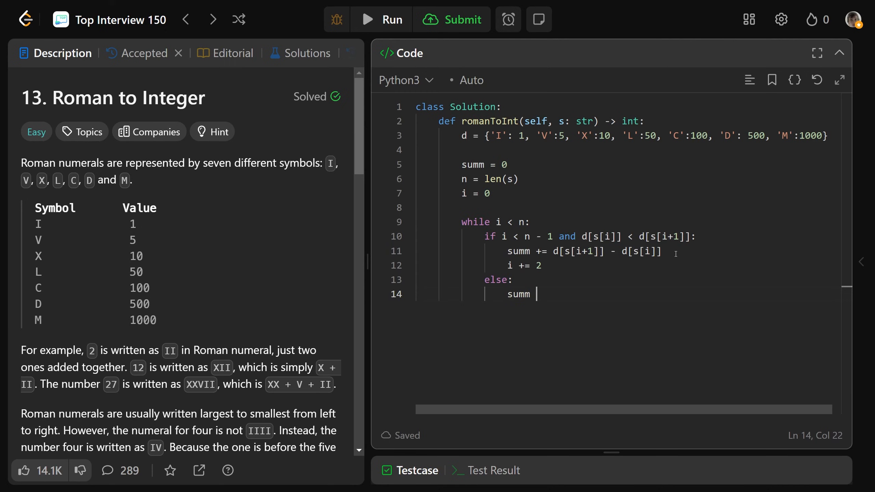
text(+= d[])
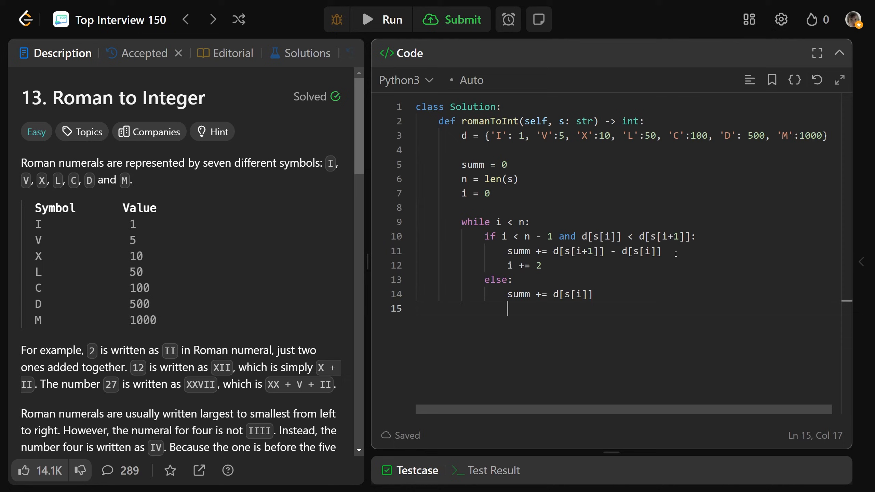
text(i)
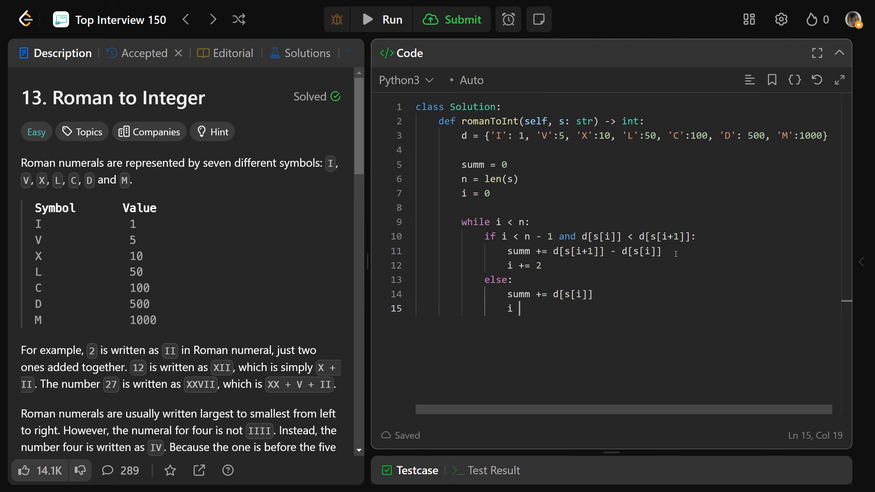
text(+= 1)
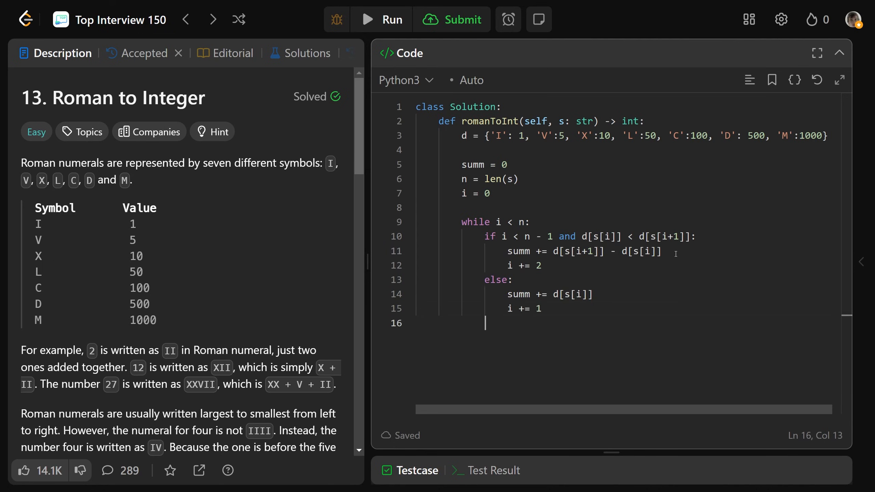
text(return summ)
text(# Time:)
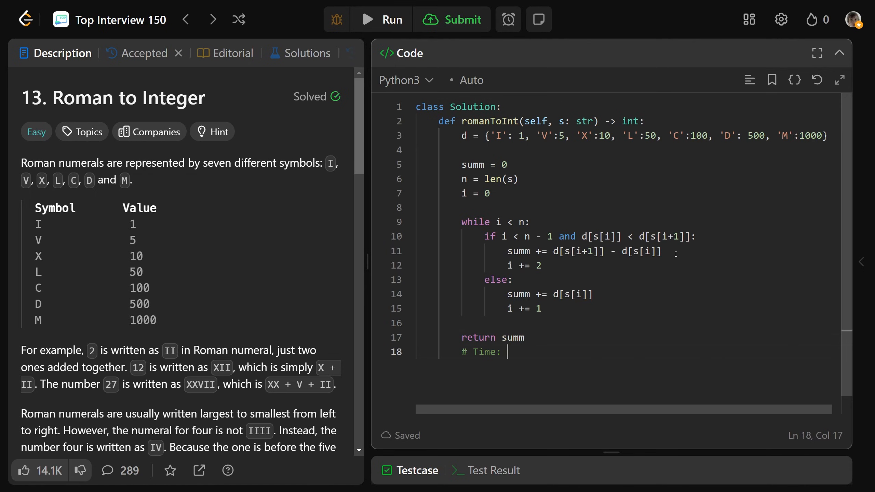
Add the complexity comments # Time: O(n) and # Space: O.
text(O(n))
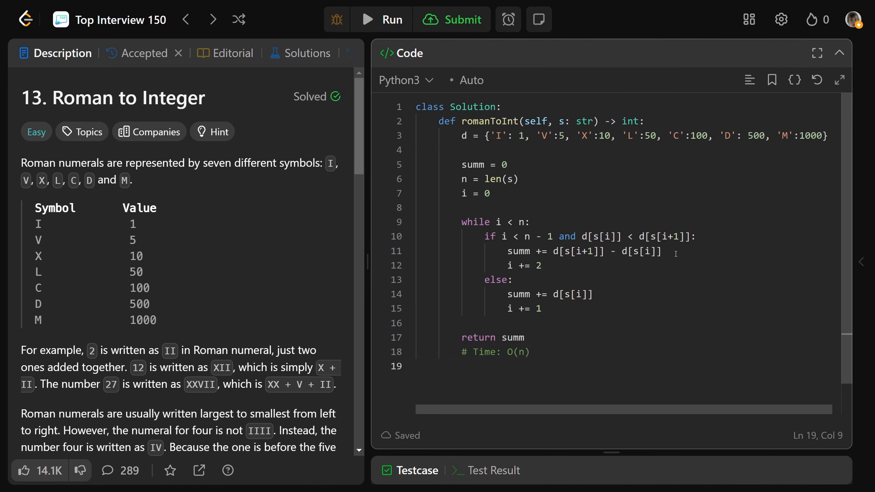
text(# Spa)
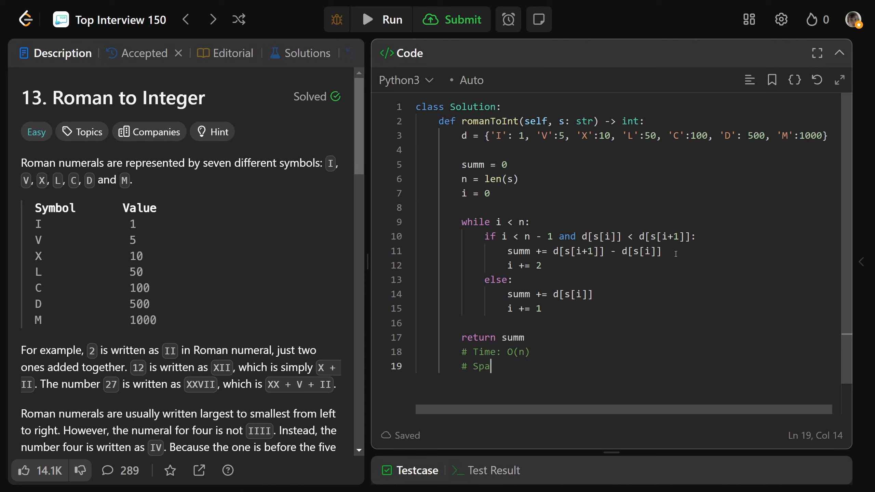
text(ce: O)
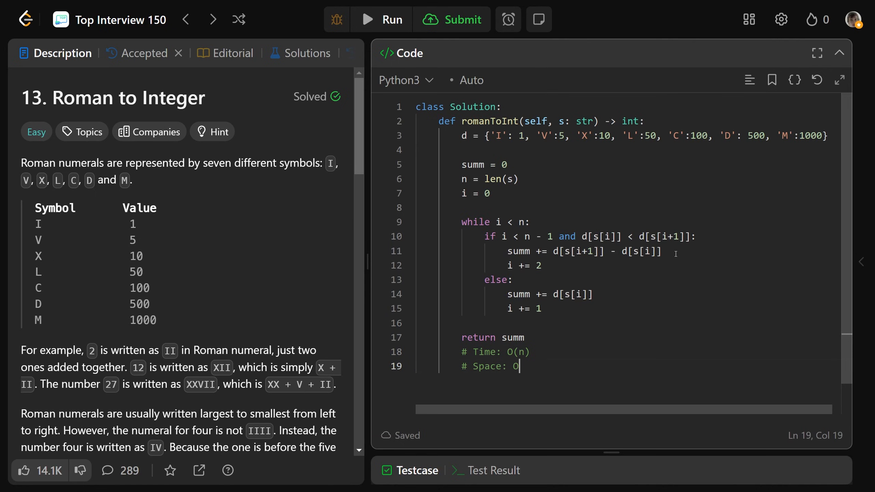